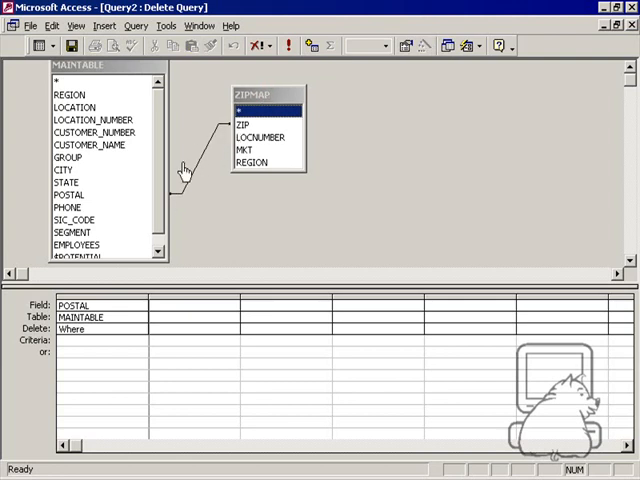
mouse_move(258, 44)
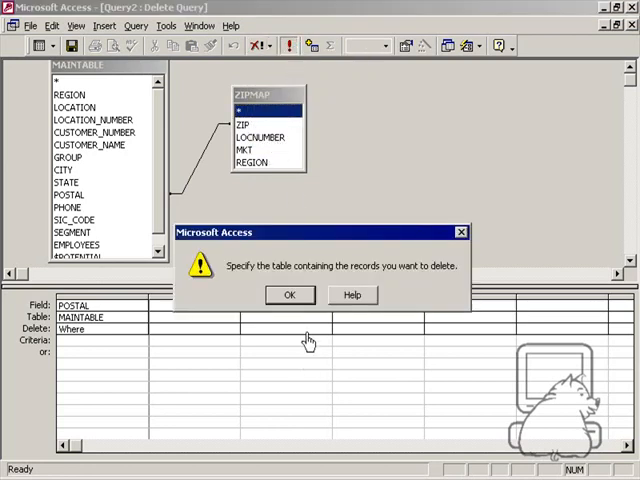
mouse_move(312, 328)
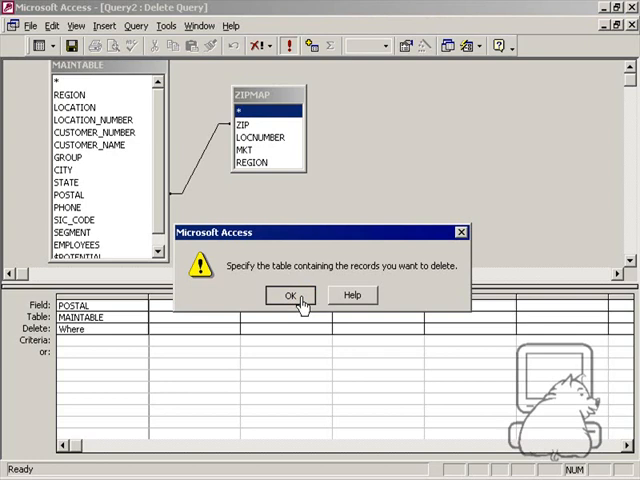
Dismiss the warning about which table the delete query targets
click(292, 296)
text(In (Select [ZIP] from [ZIPMAP]))
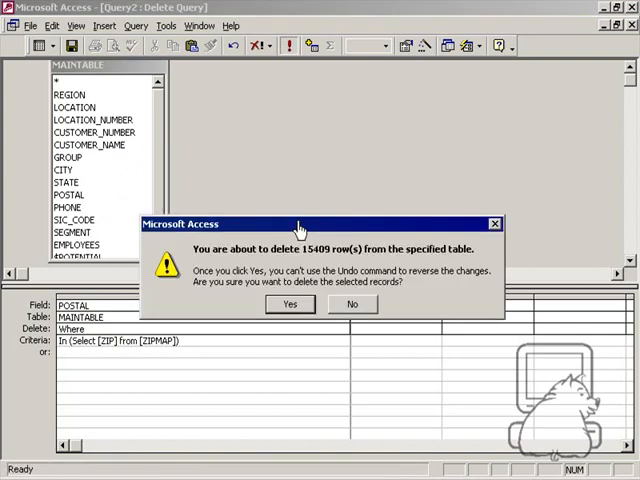
mouse_move(324, 264)
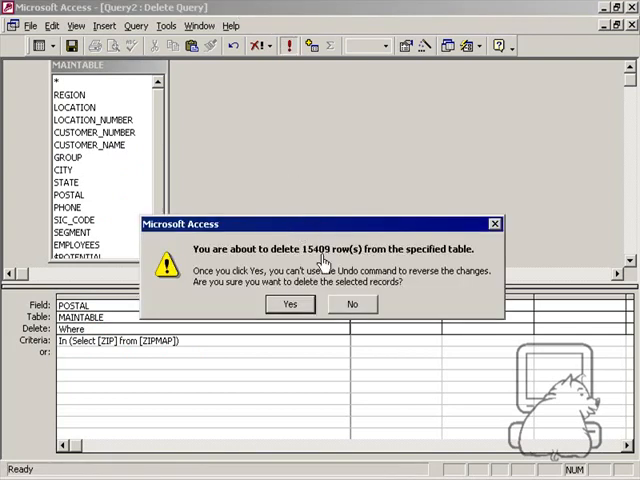